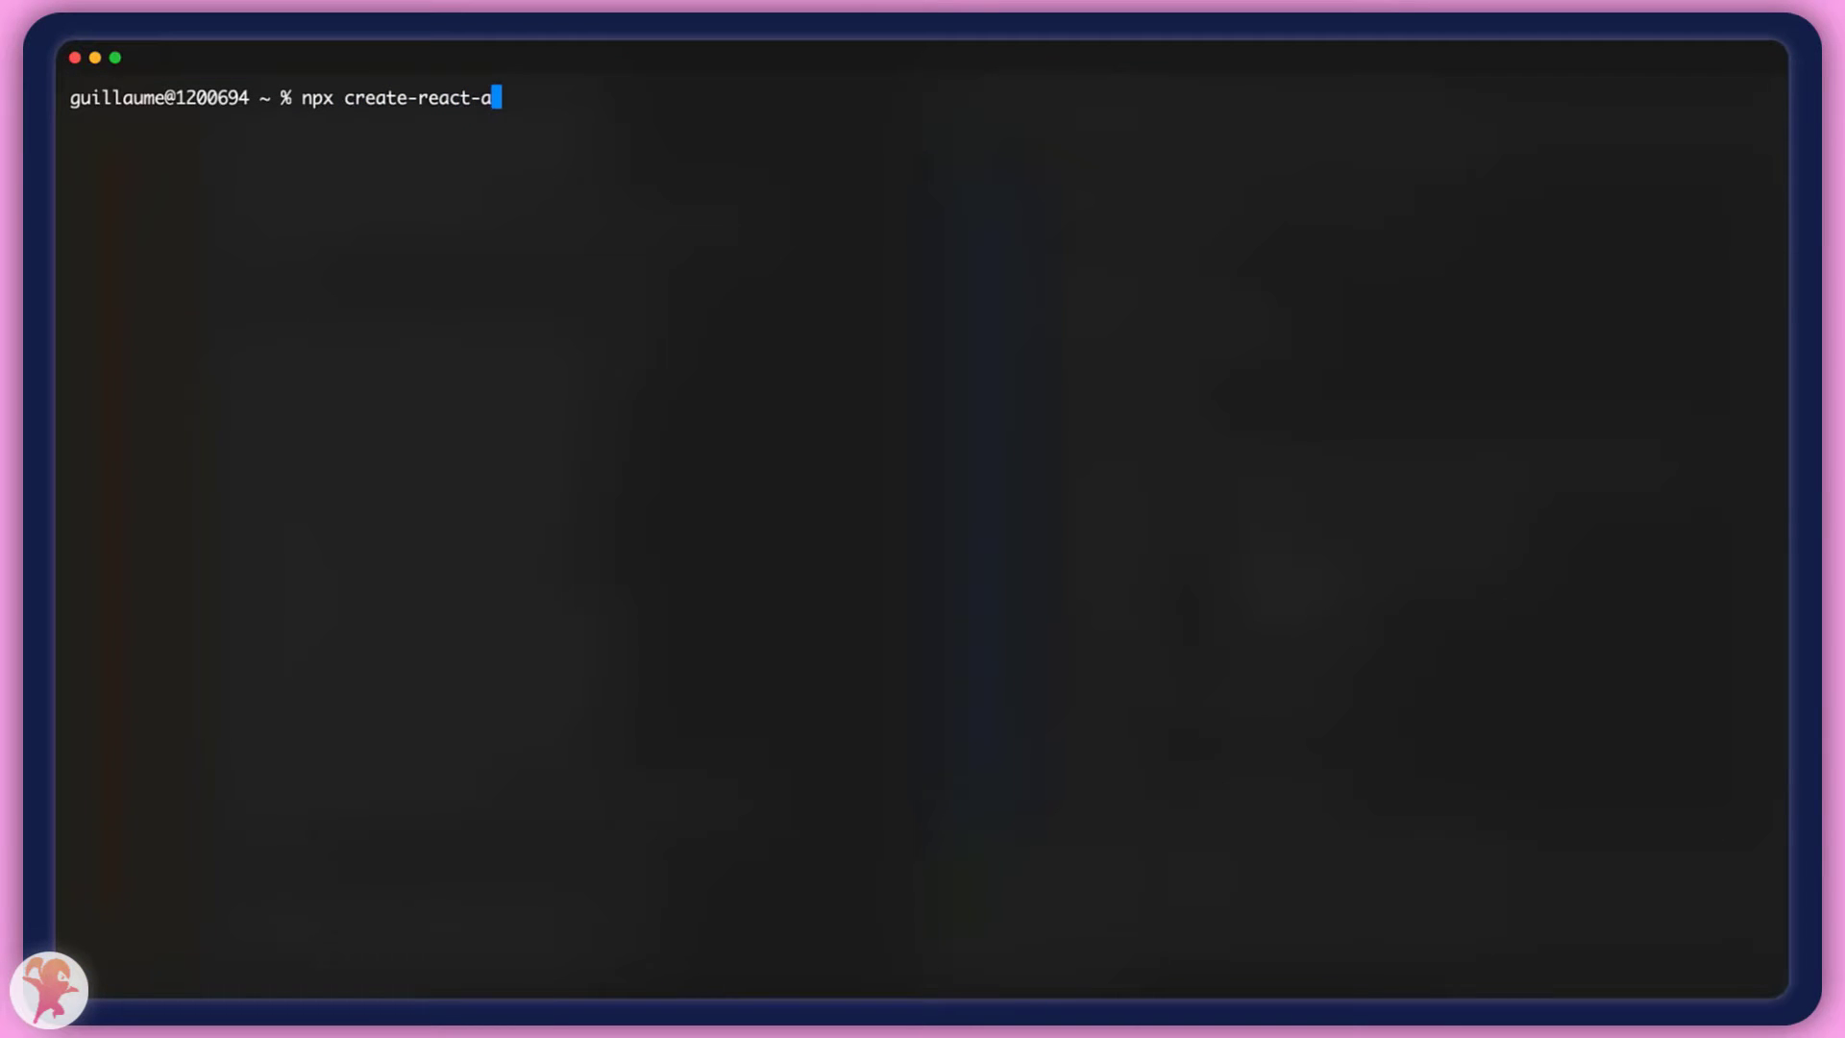
Run npx create-react-app react-fleek-app in Terminal and confirm with y to proceed.
type("pp react-f")
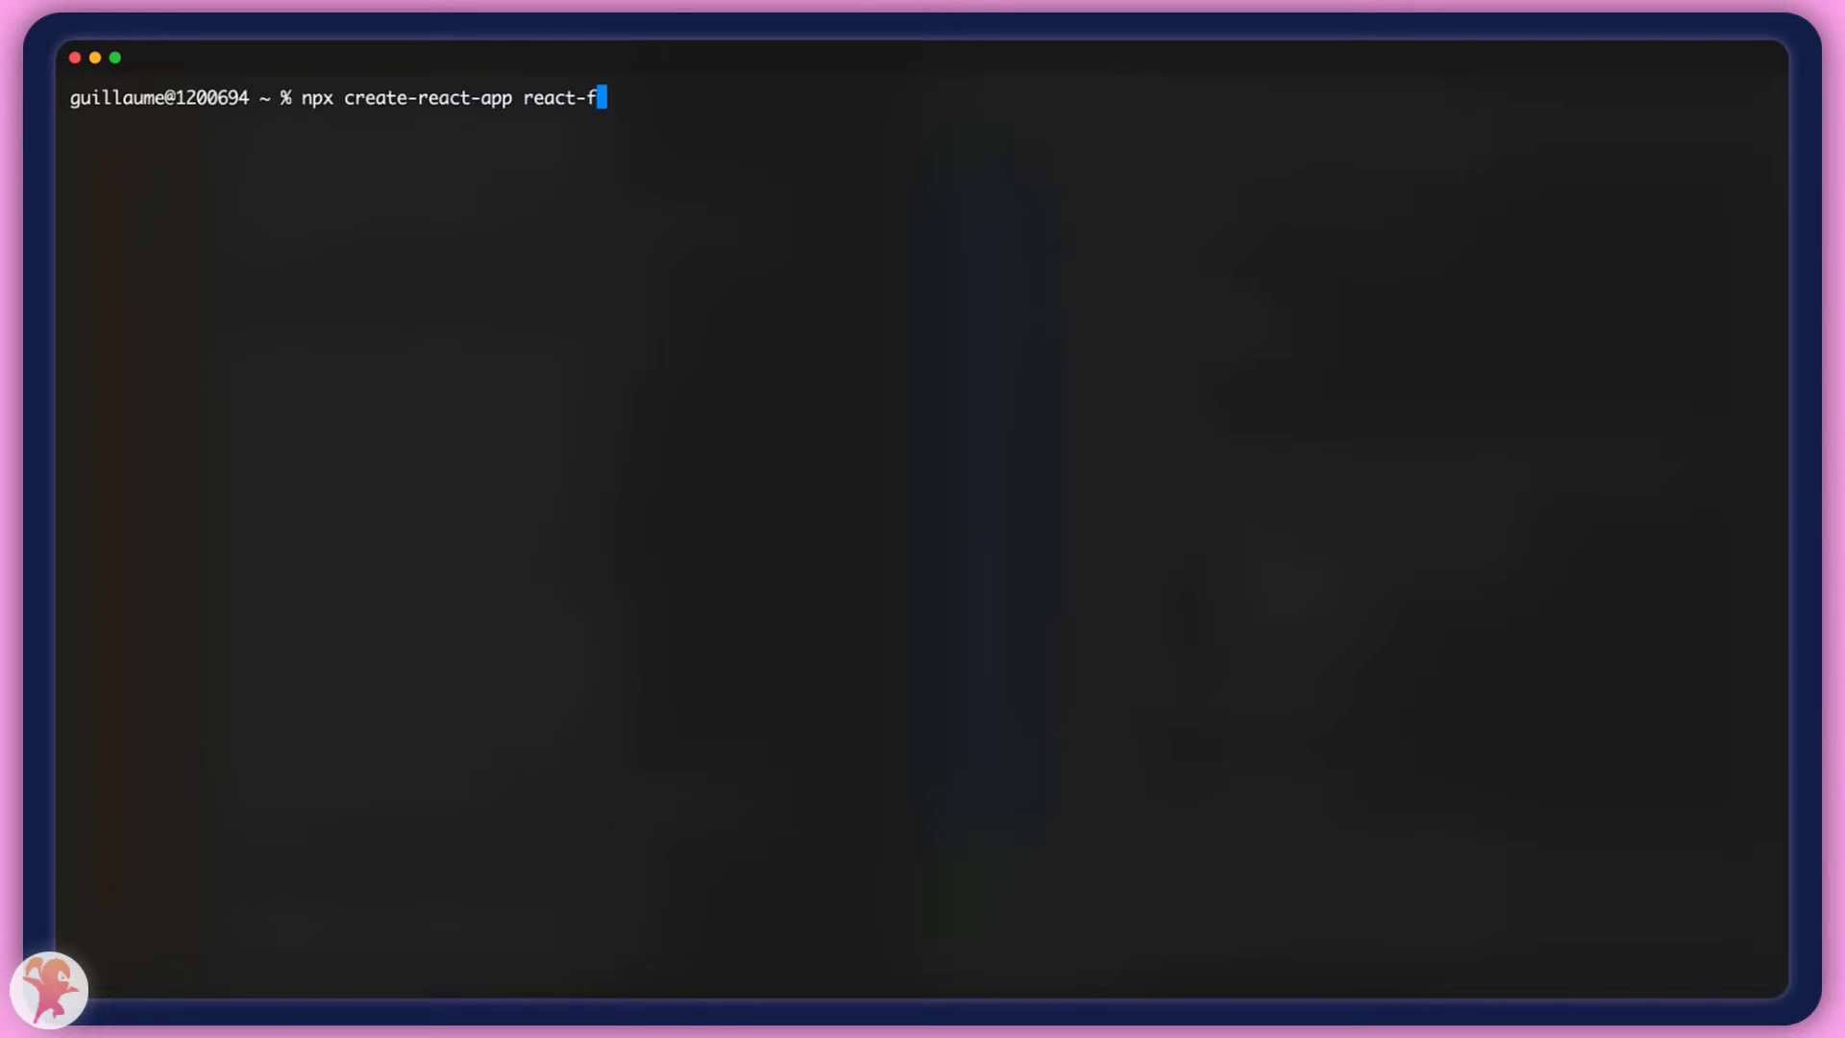
type("leek-app")
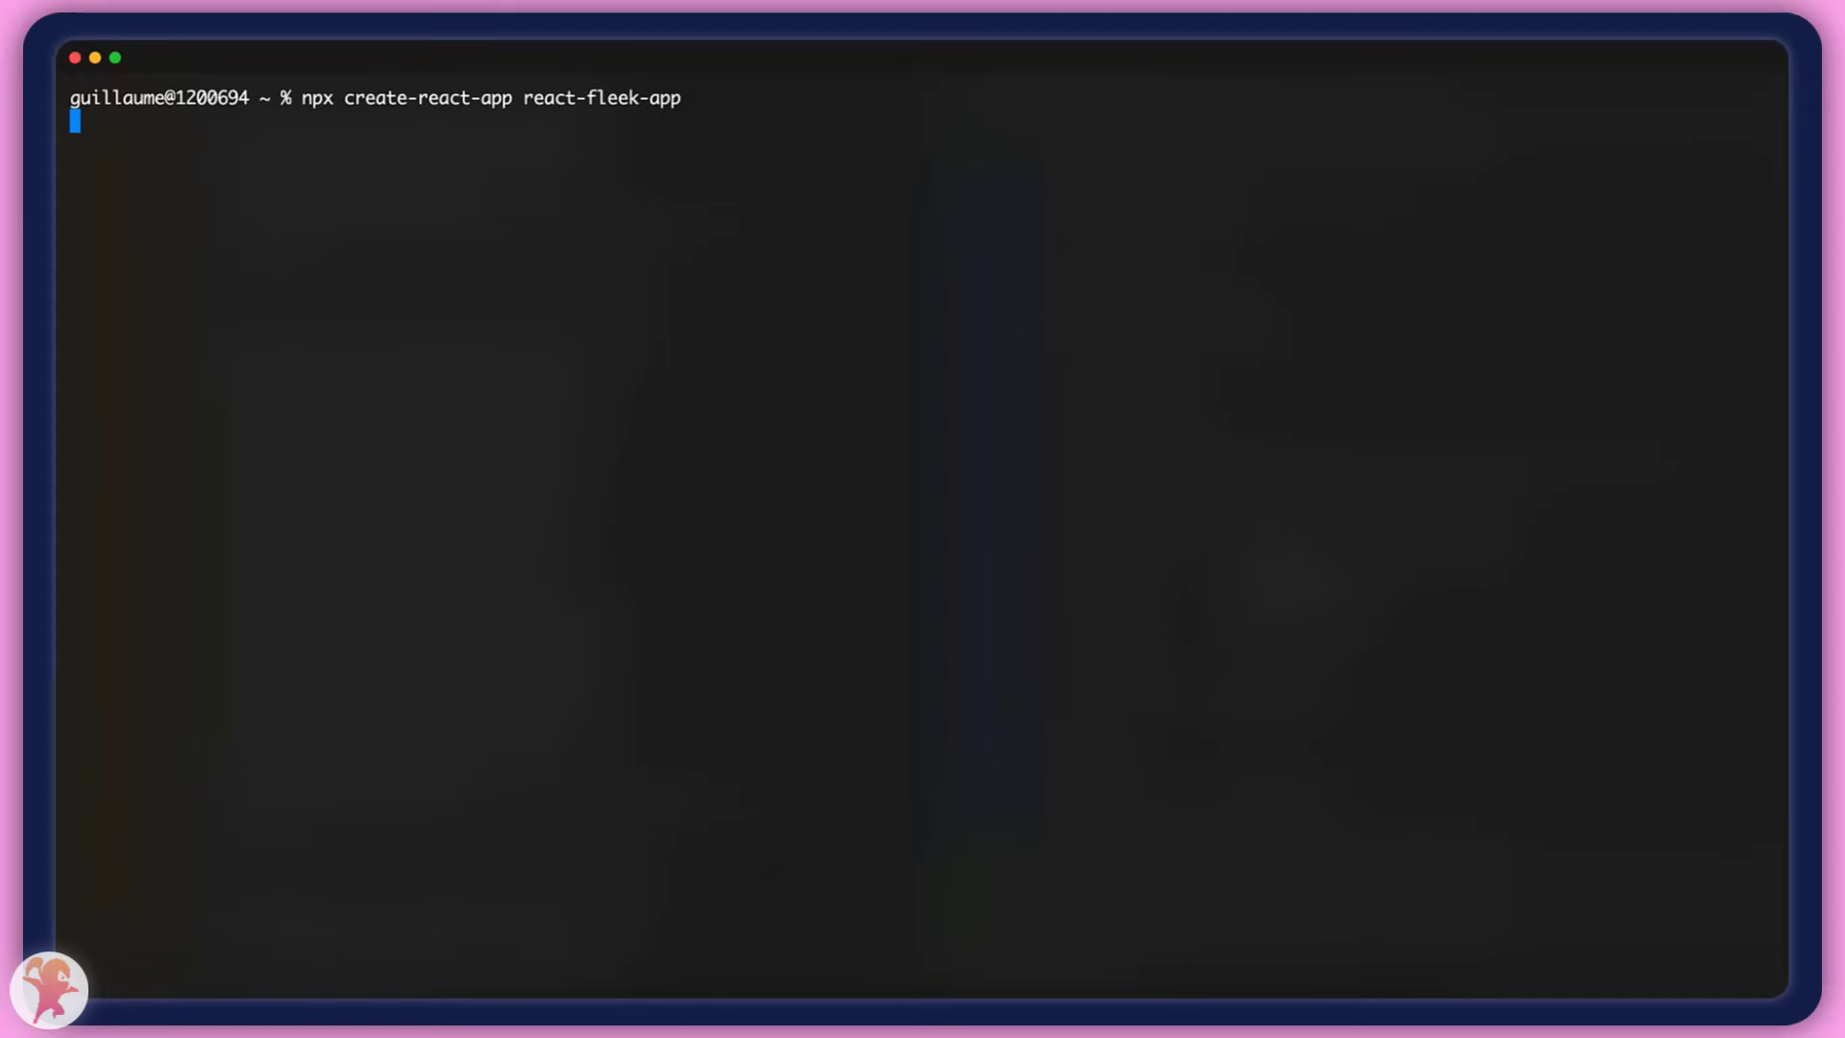
type("y")
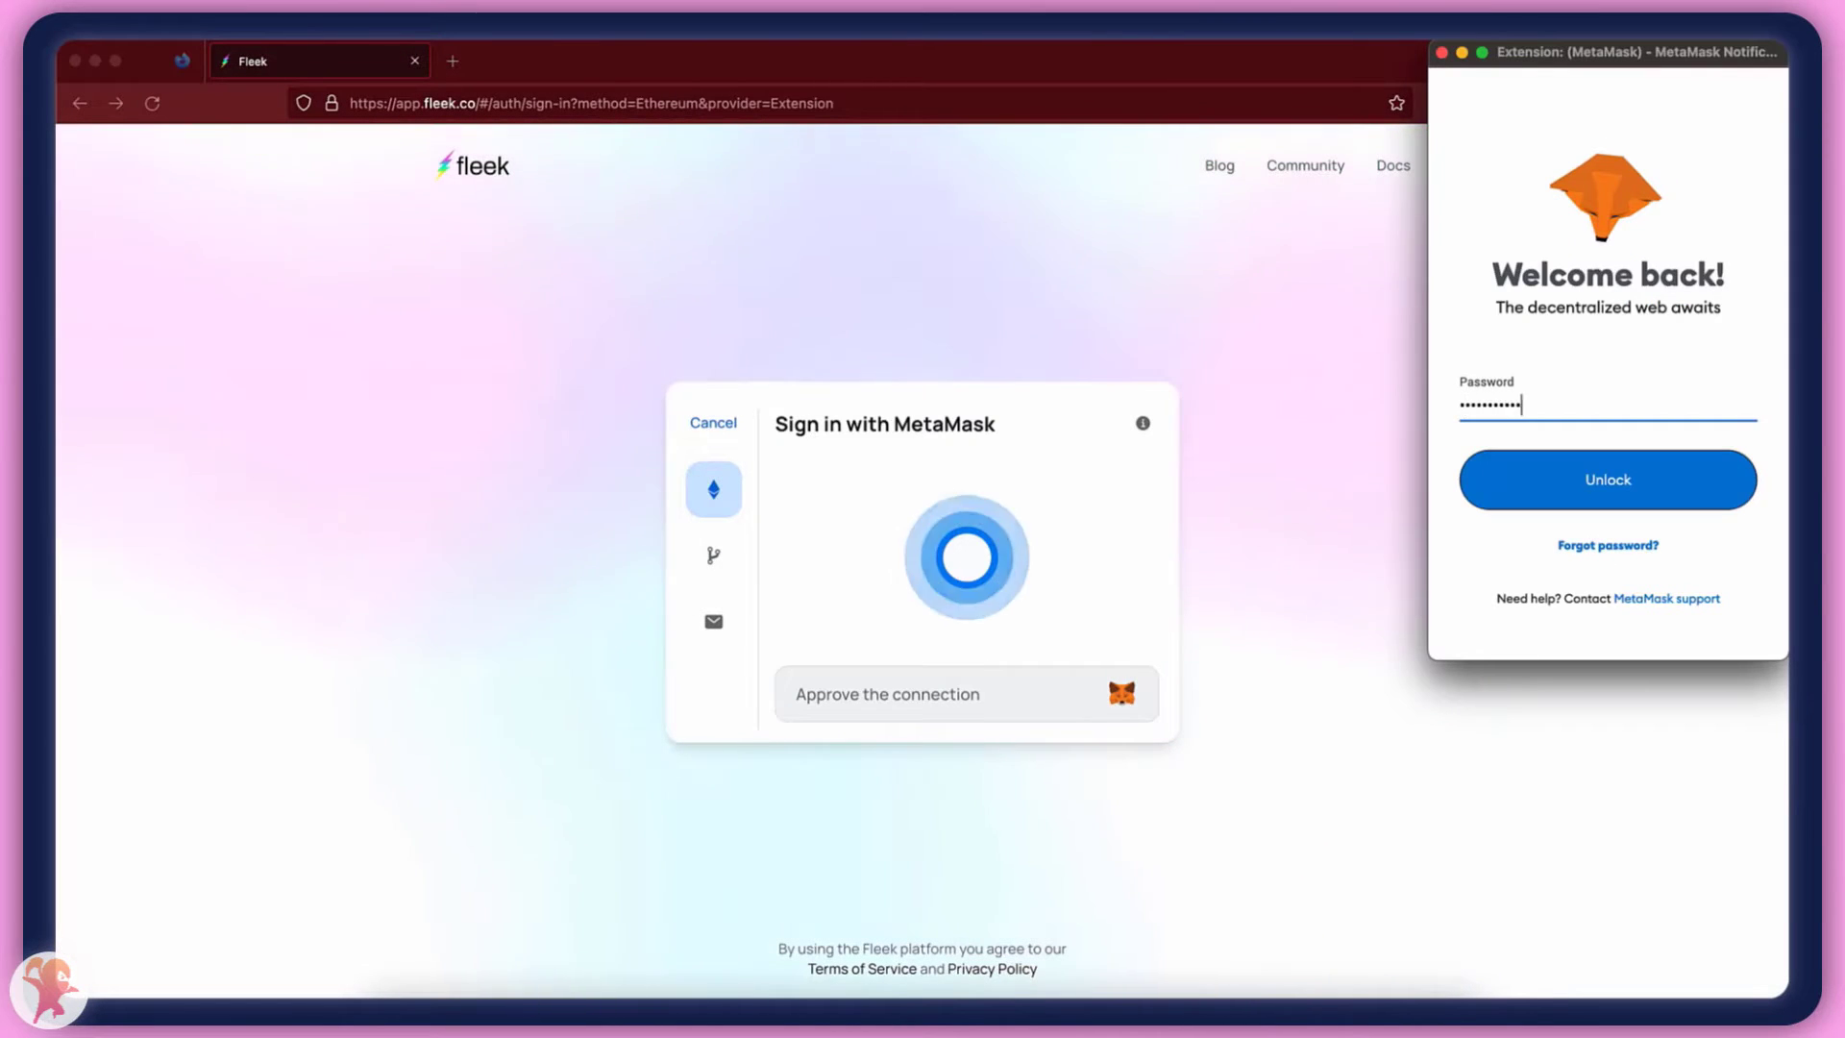
Unlock the MetaMask wallet and approve connecting it to Fleek.
left_click(1606, 480)
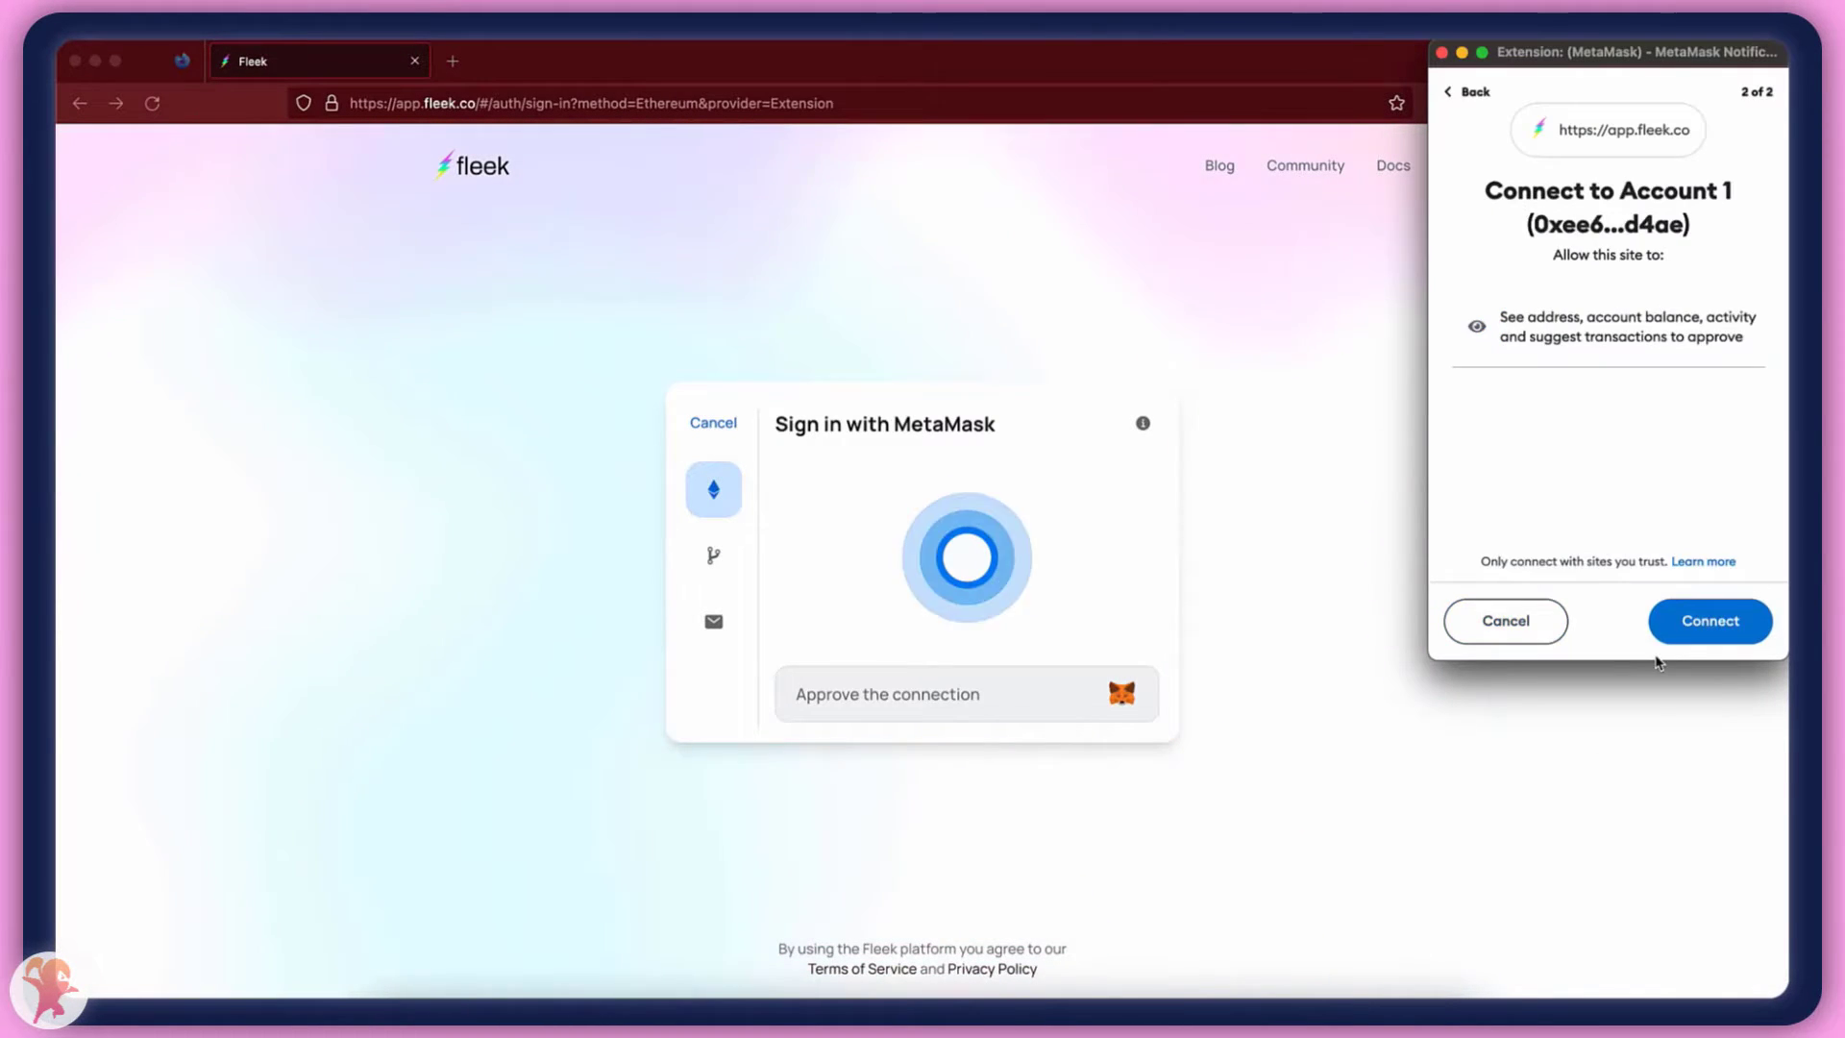
left_click(1710, 620)
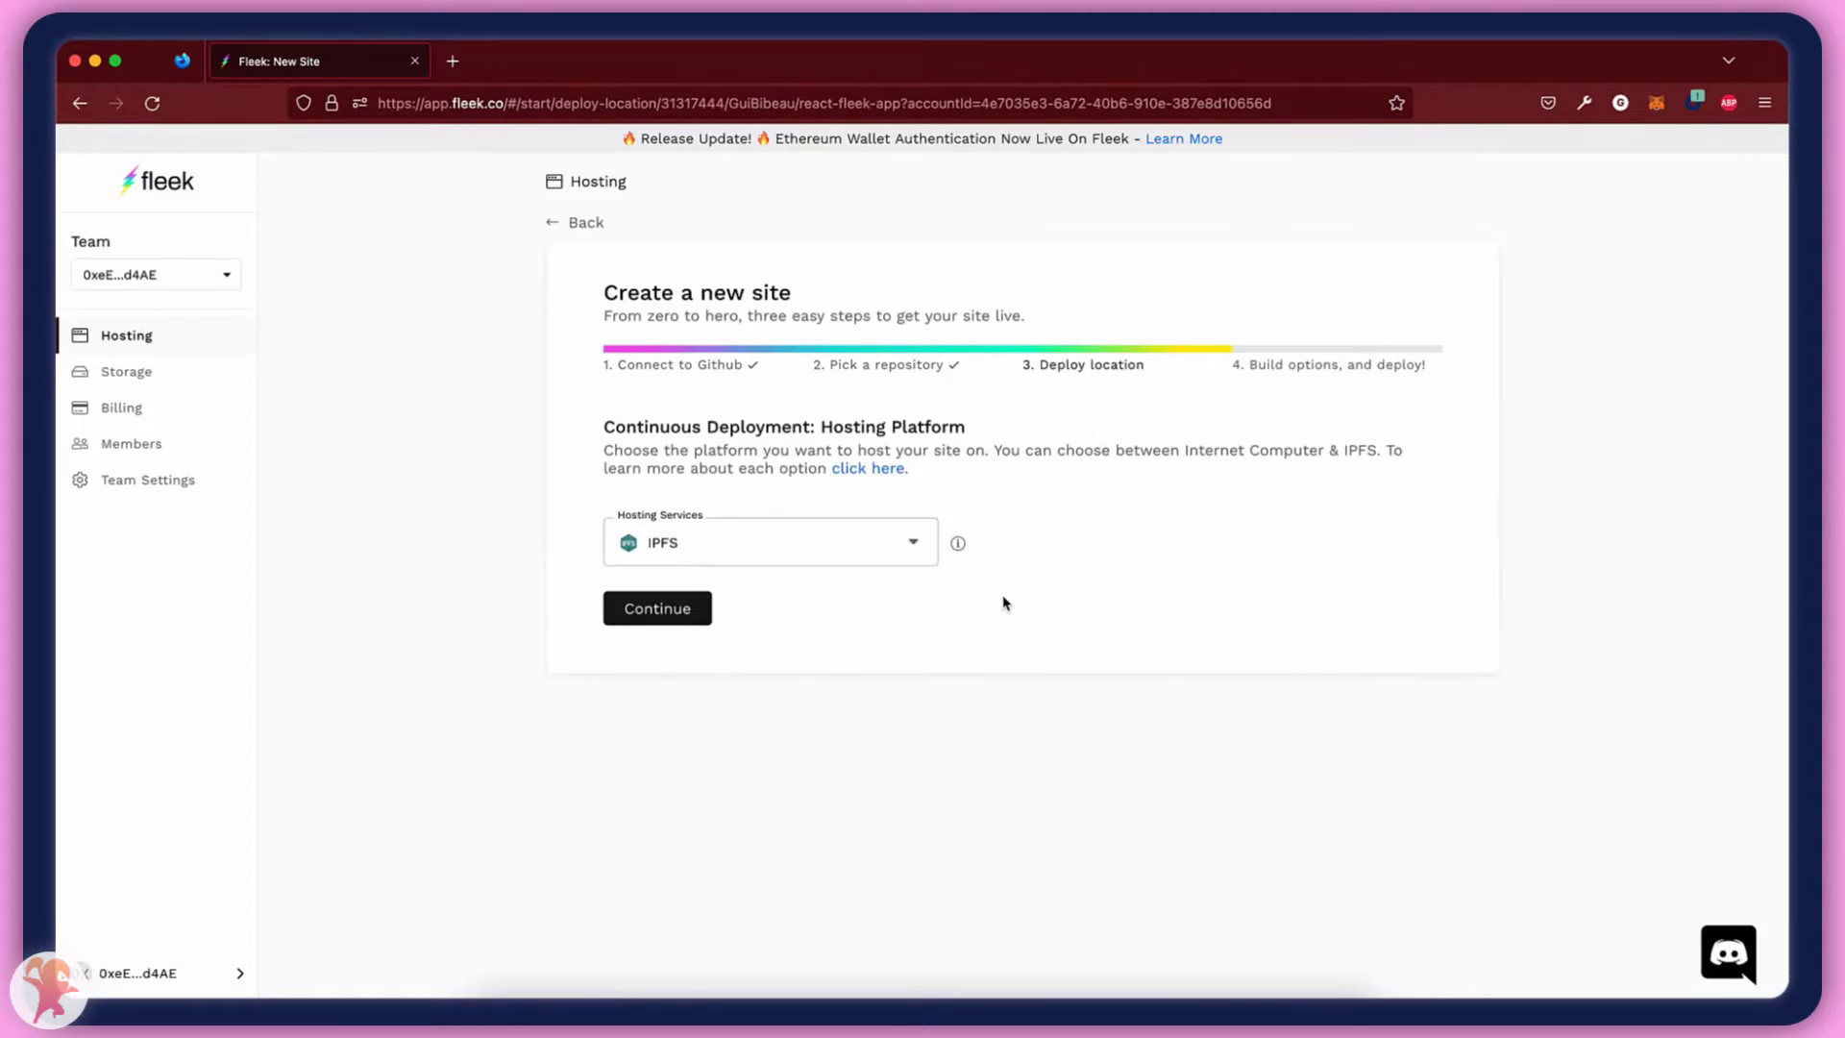
Choose Create React App as the build framework and deploy the IPFS-hosted site.
left_click(657, 607)
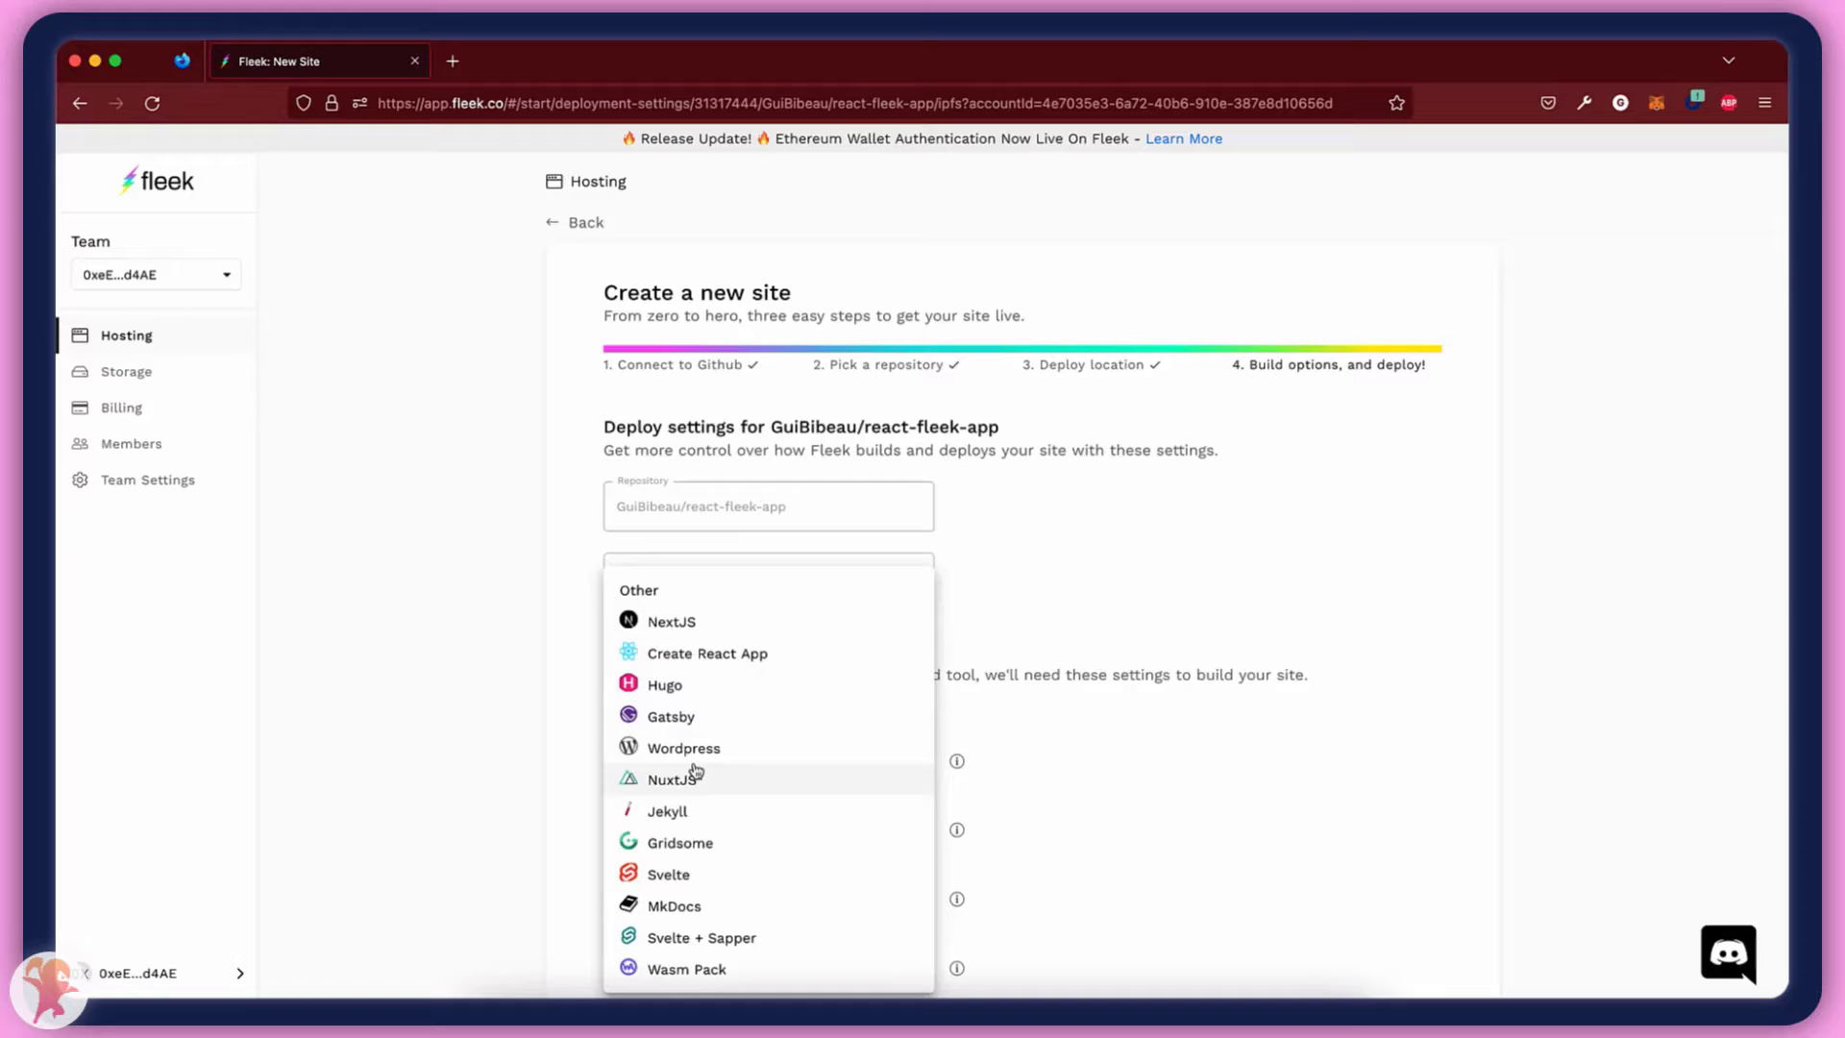
left_click(707, 653)
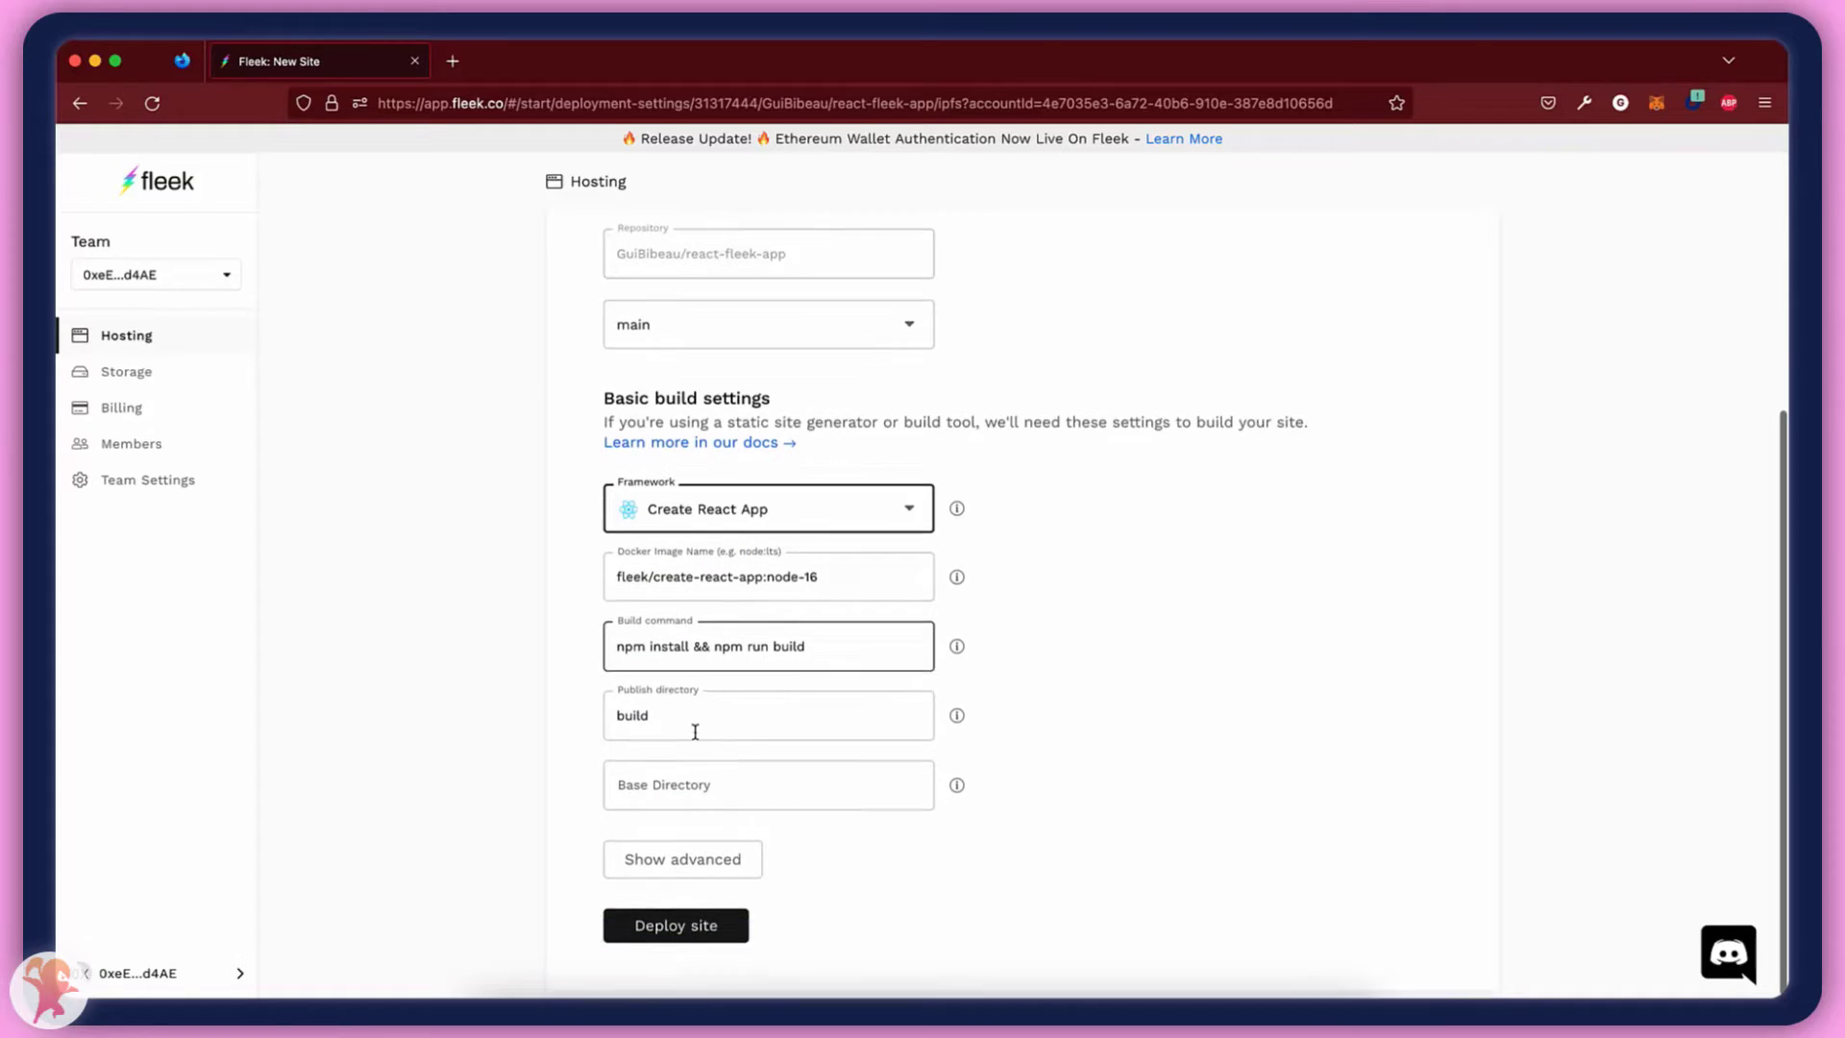
left_click(676, 923)
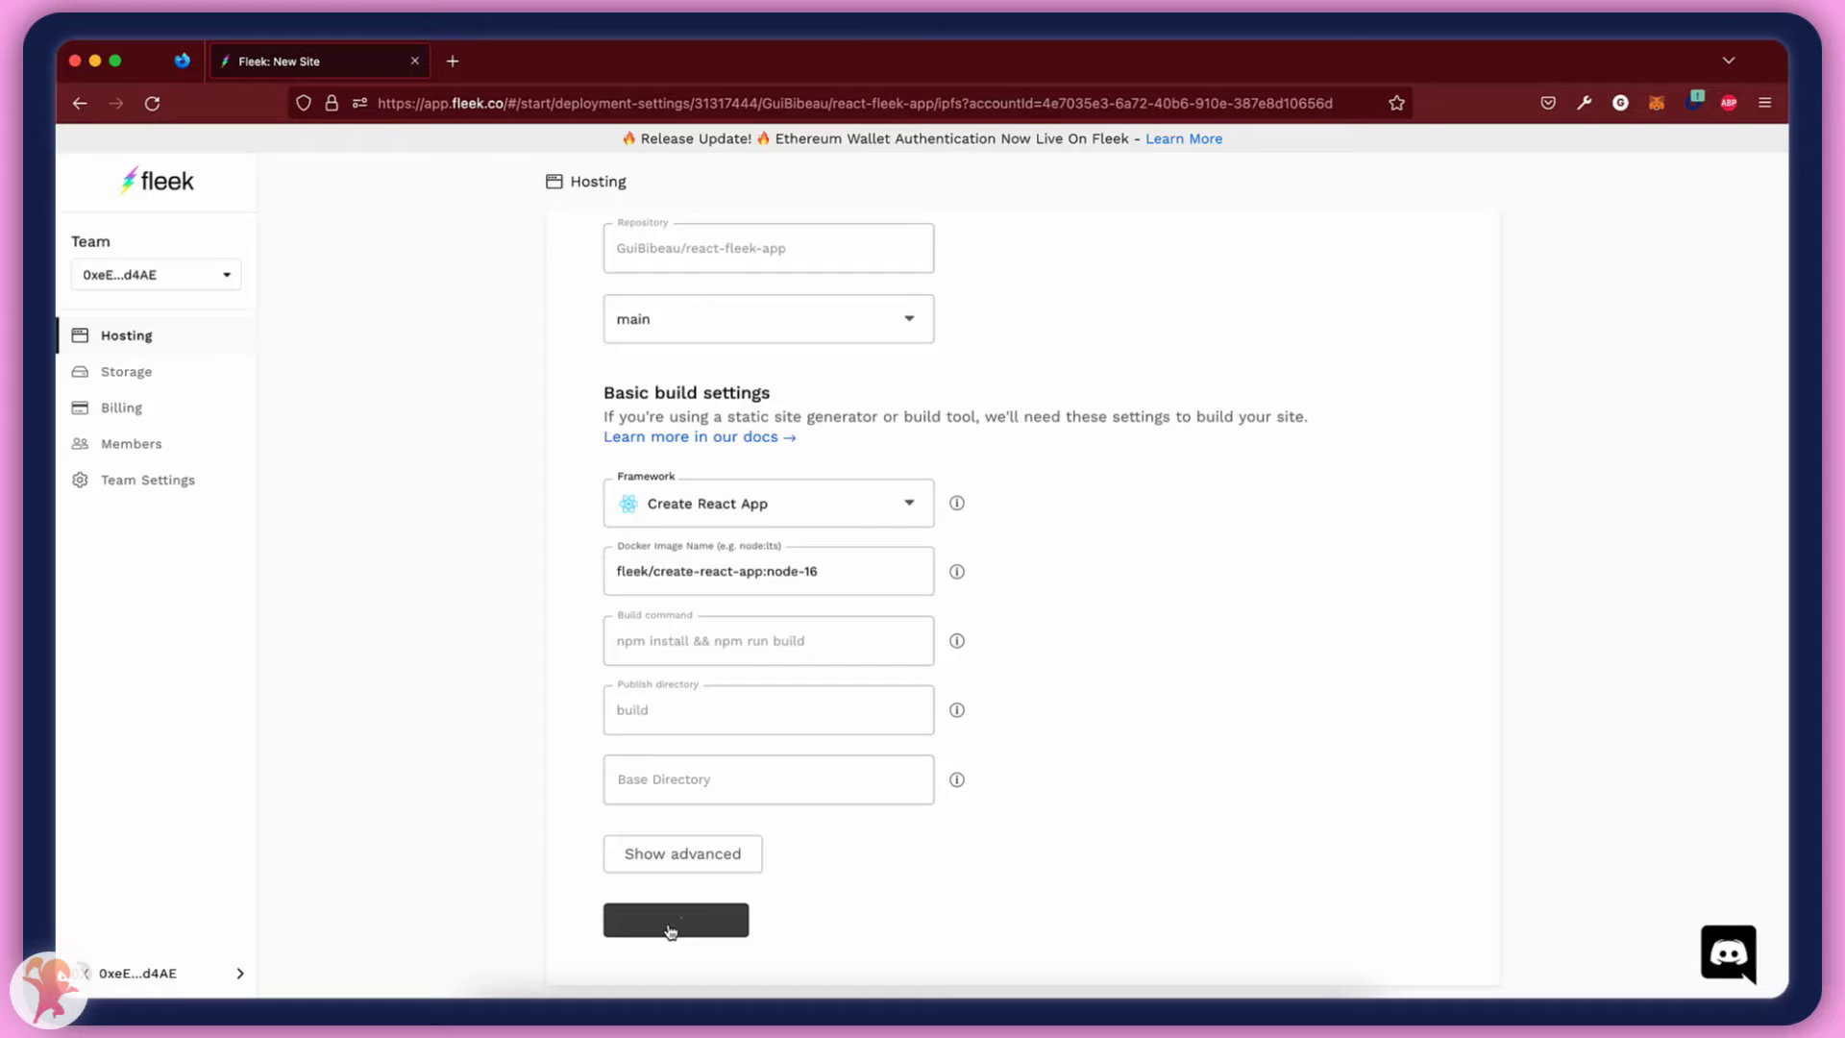
left_click(674, 920)
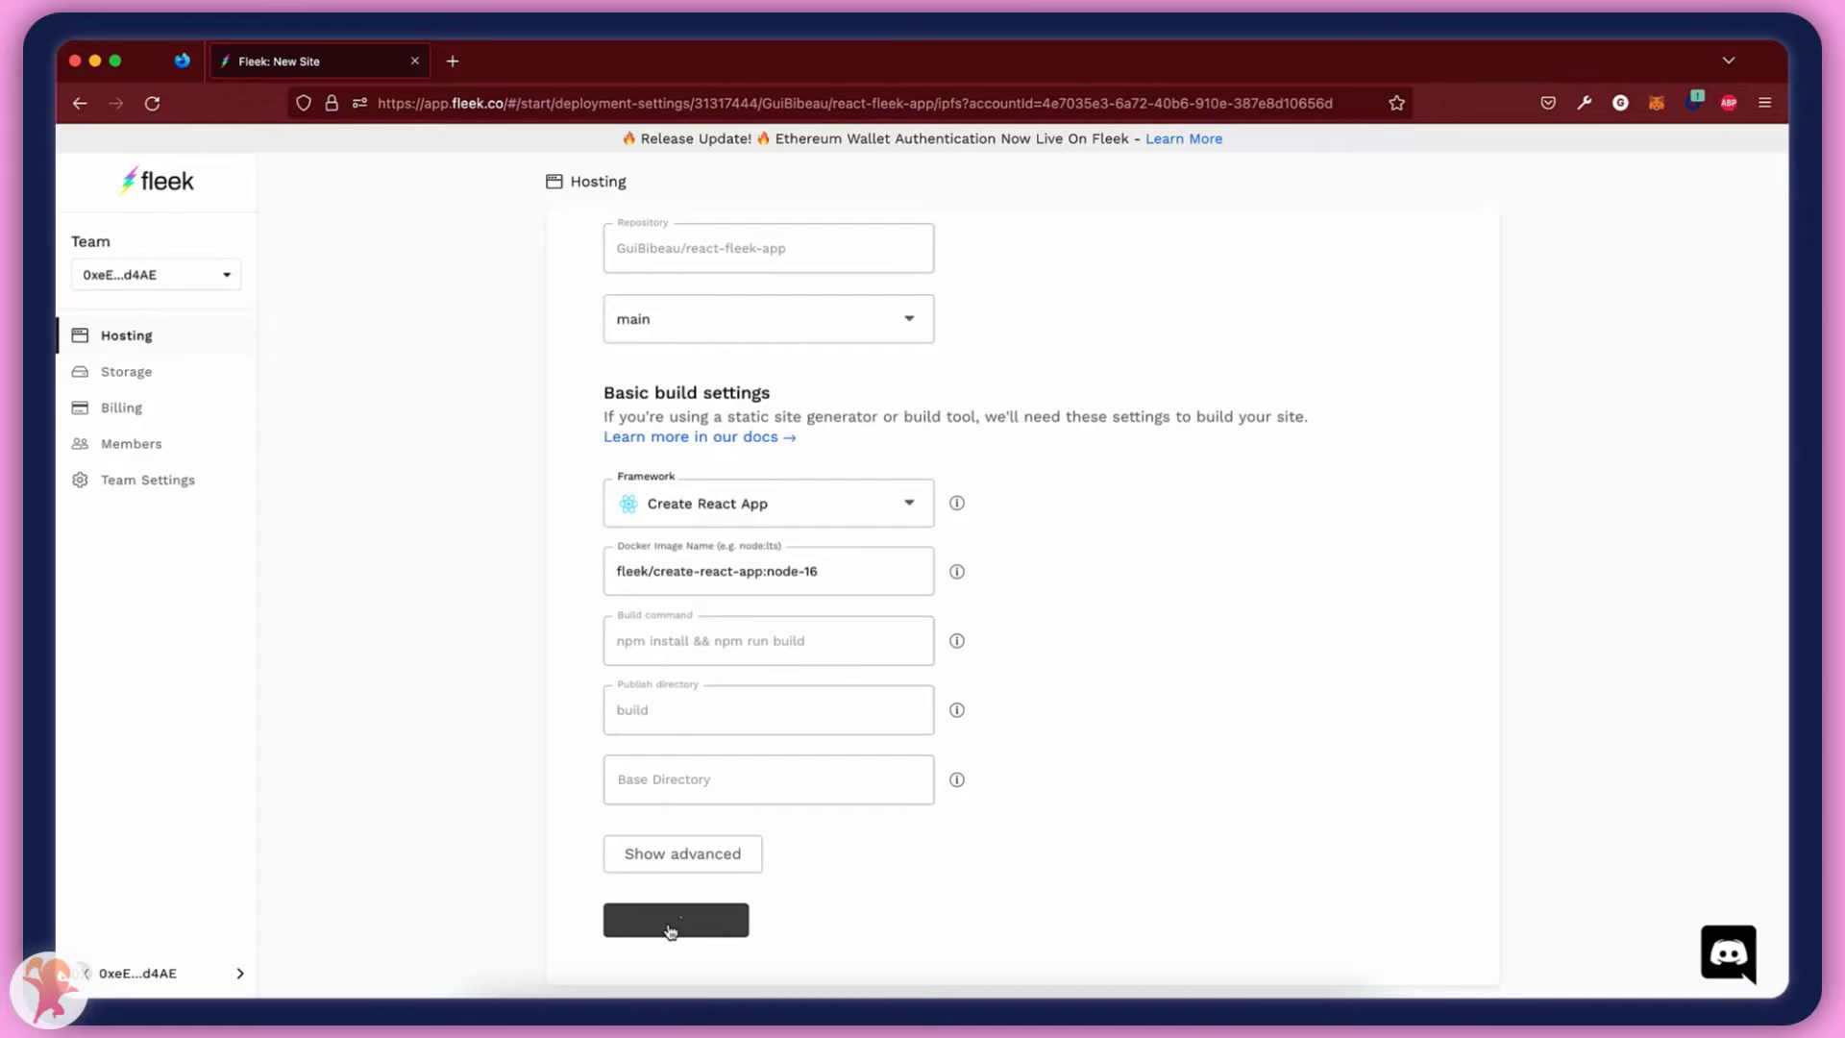
left_click(676, 918)
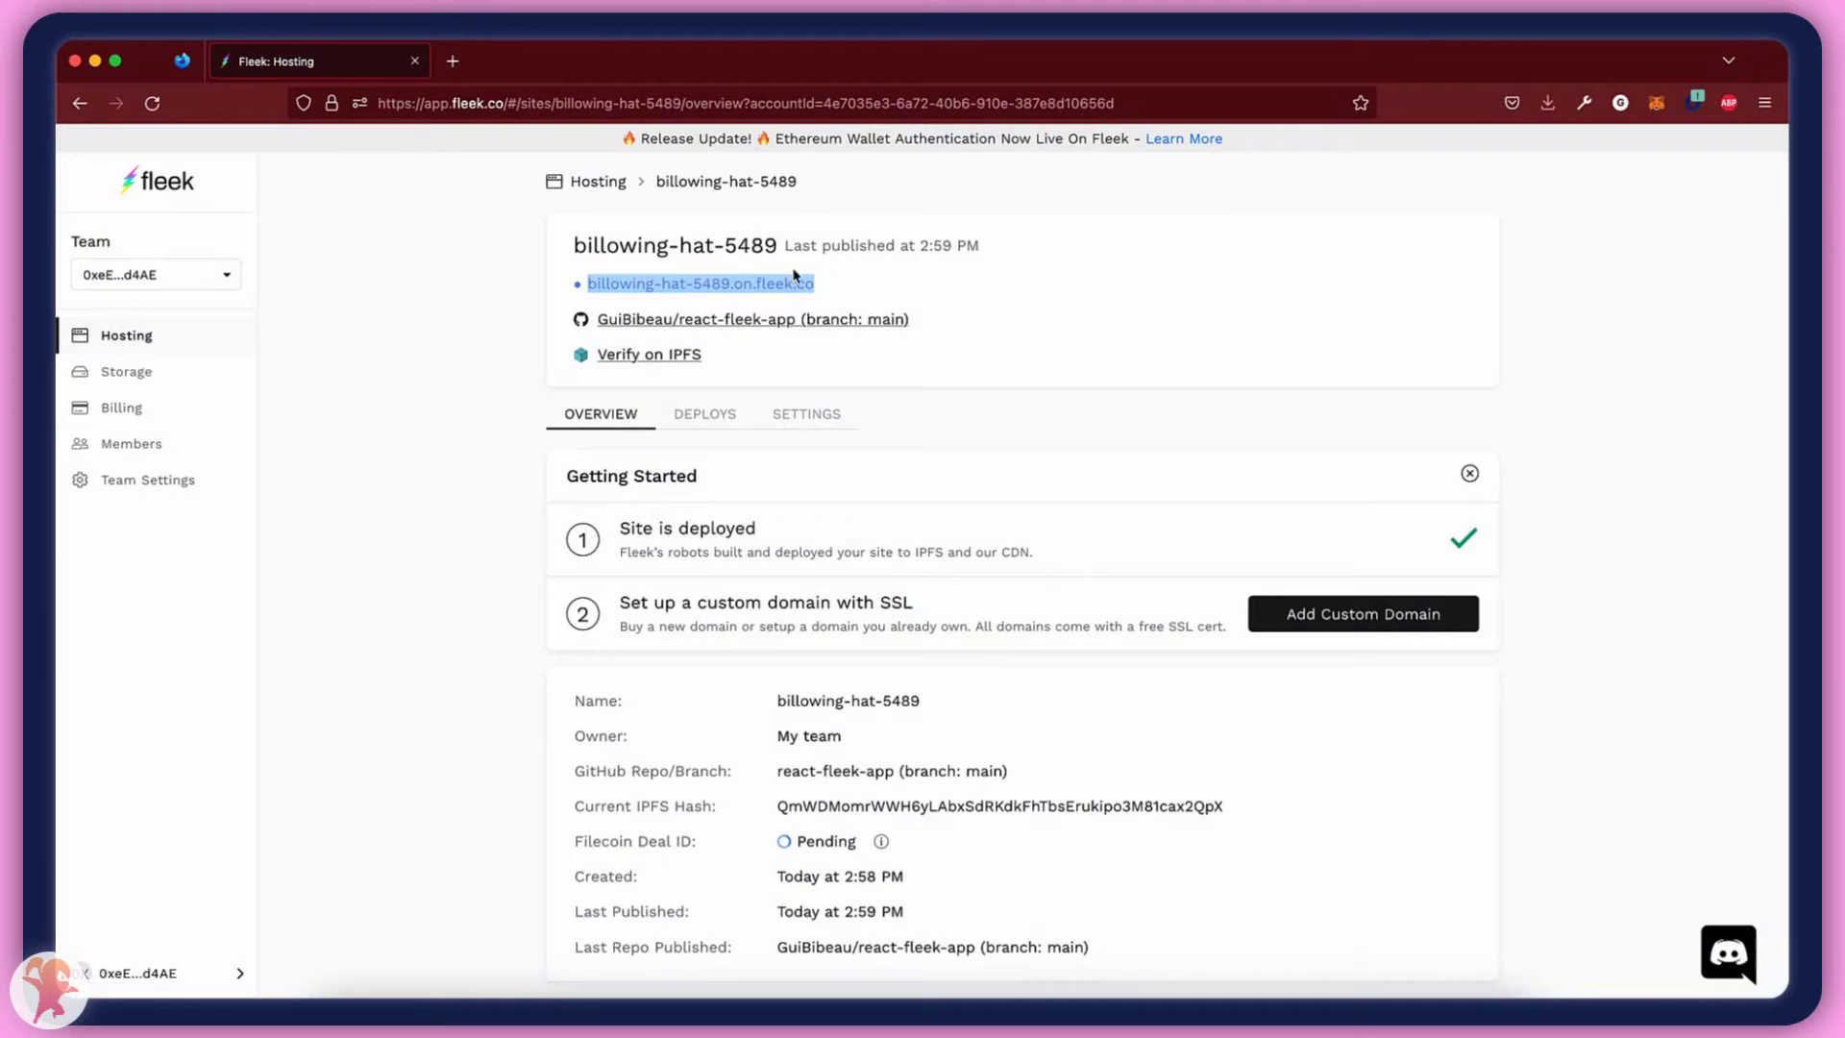
Open the deployed site at billowing-hat-5489.on.fleek.co in a new tab.
left_click(699, 283)
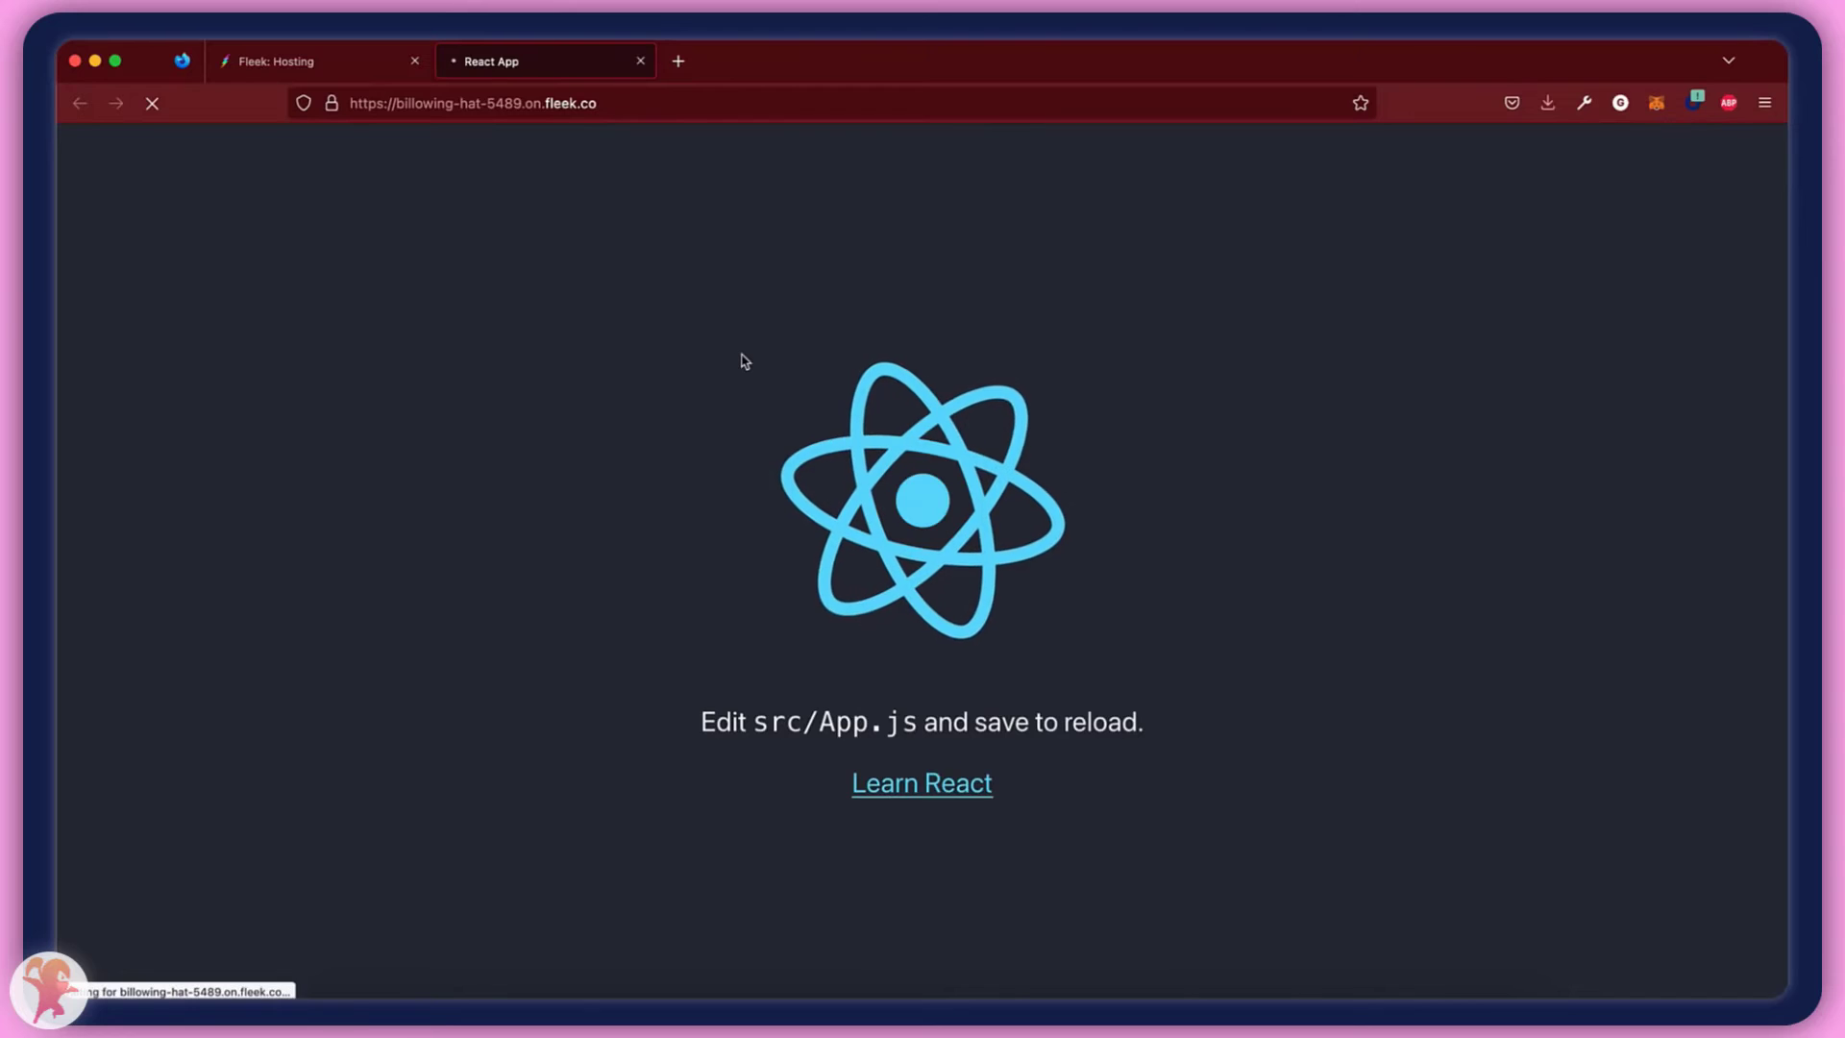